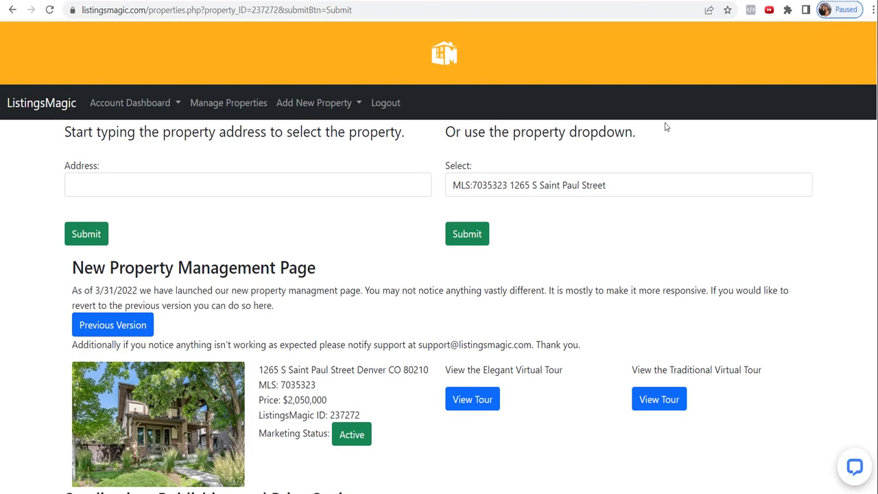
mouse_move(672, 113)
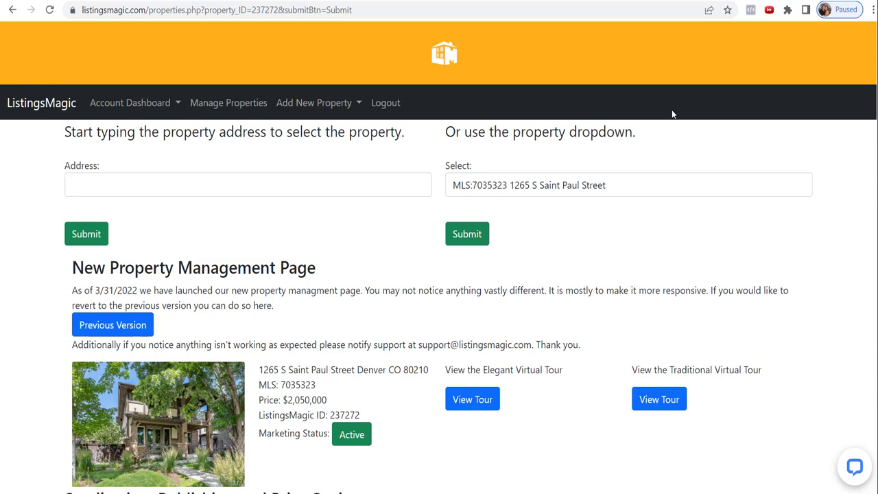
mouse_move(690, 128)
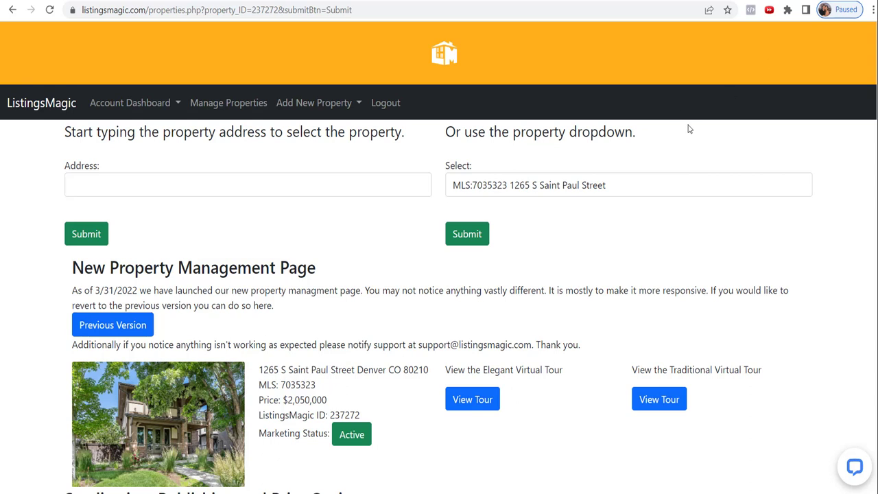
mouse_move(574, 112)
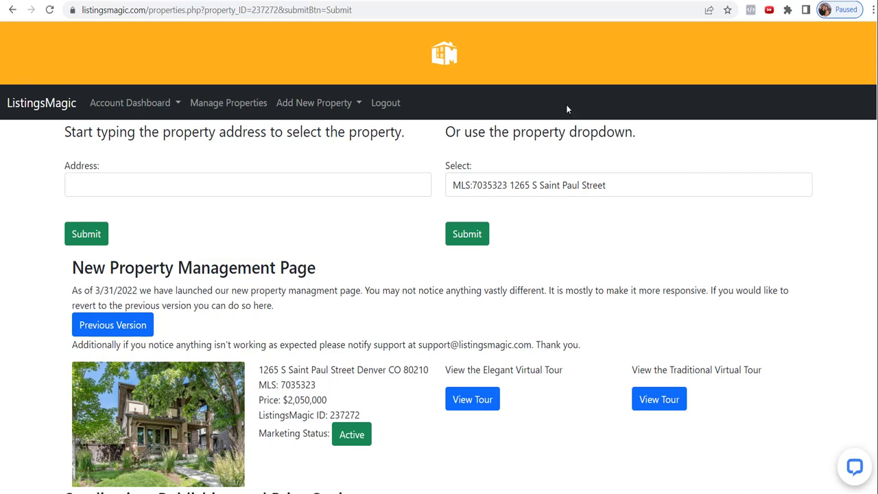
mouse_move(466, 127)
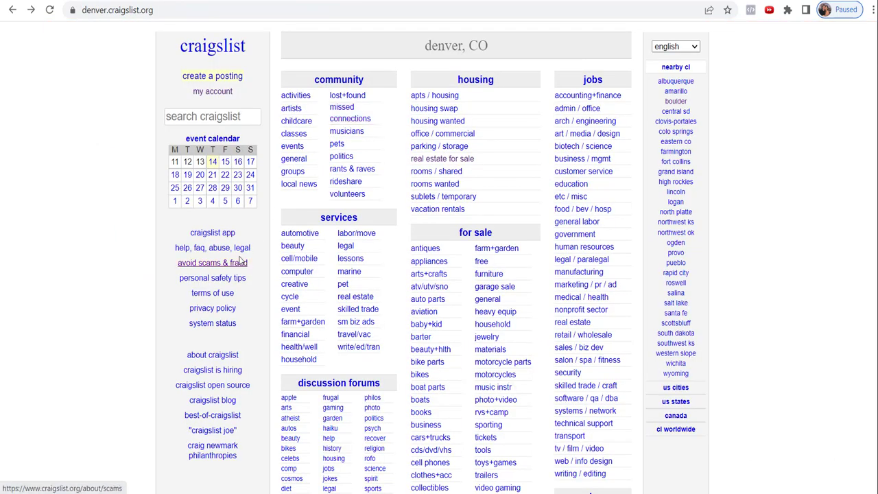
mouse_move(126, 232)
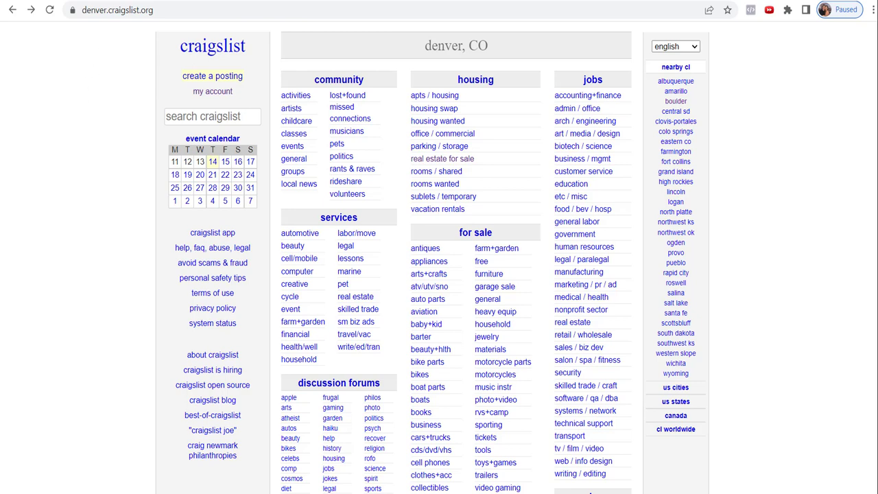
mouse_move(95, 23)
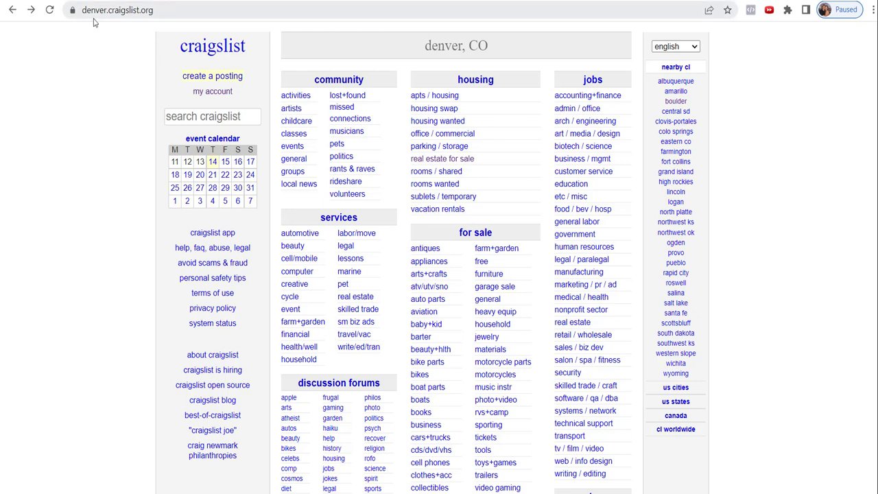
mouse_move(135, 51)
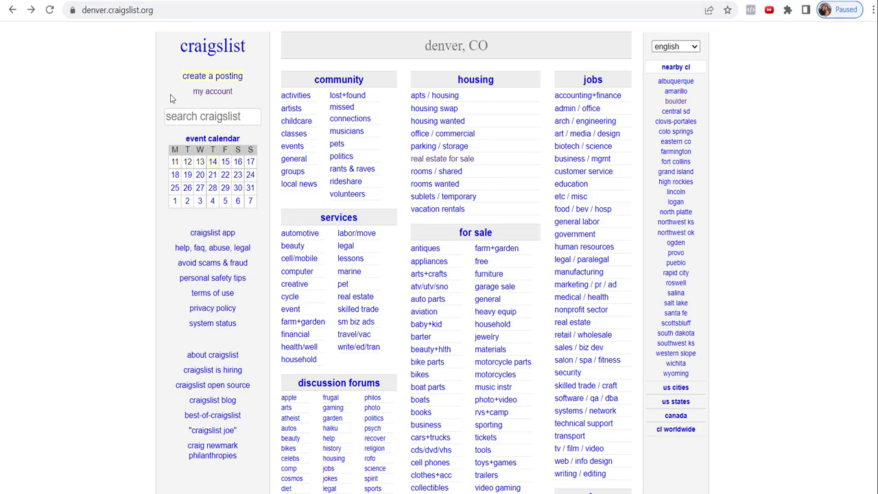
- Follow 'my account' on denver.craigslist.org to reach the account log-in page
click(212, 91)
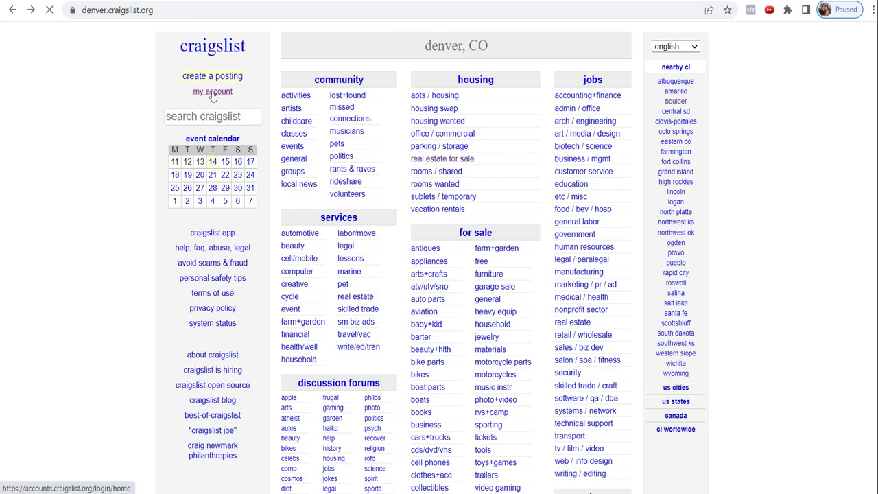
- Load the log-in page with saved credentials prefilled and select the Email field
click(212, 91)
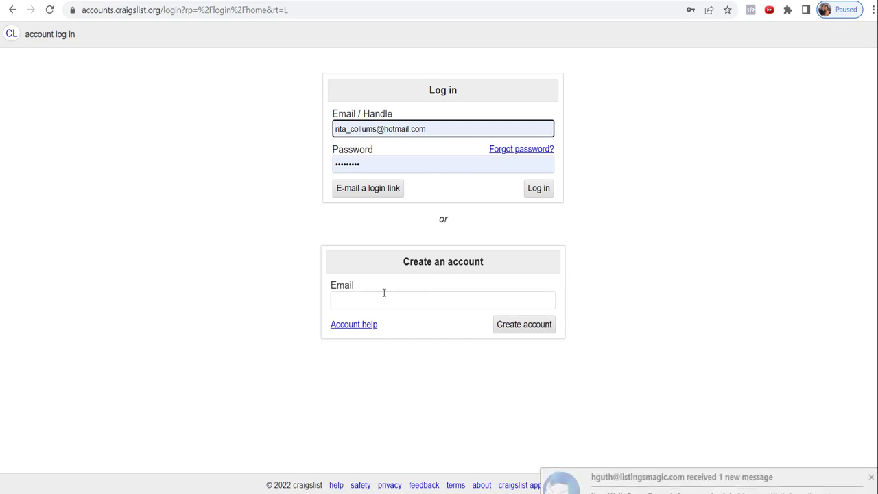
click(442, 300)
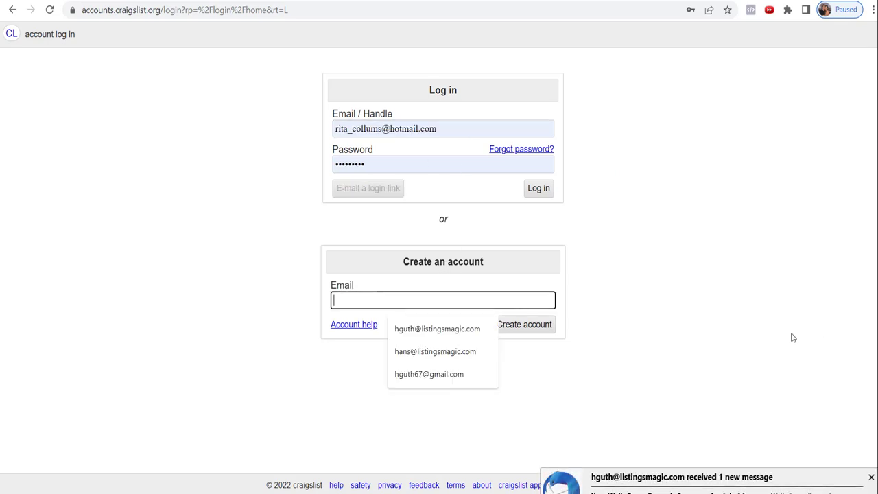
mouse_move(680, 343)
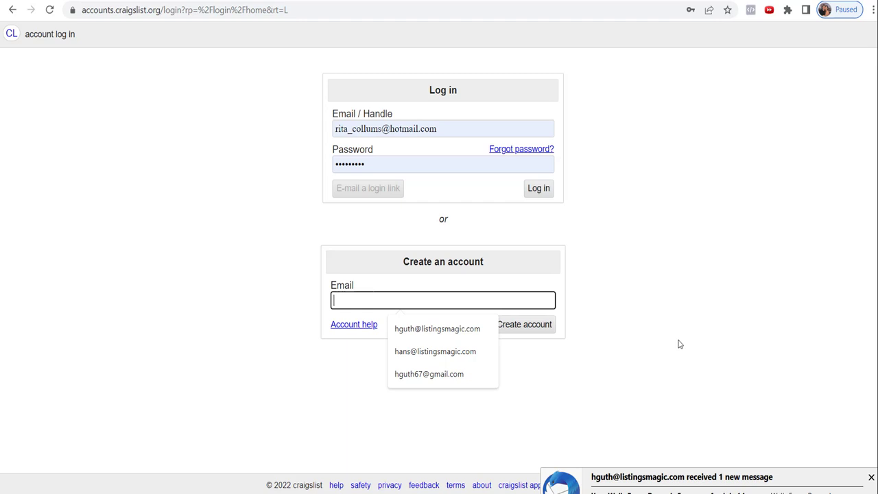
mouse_move(668, 337)
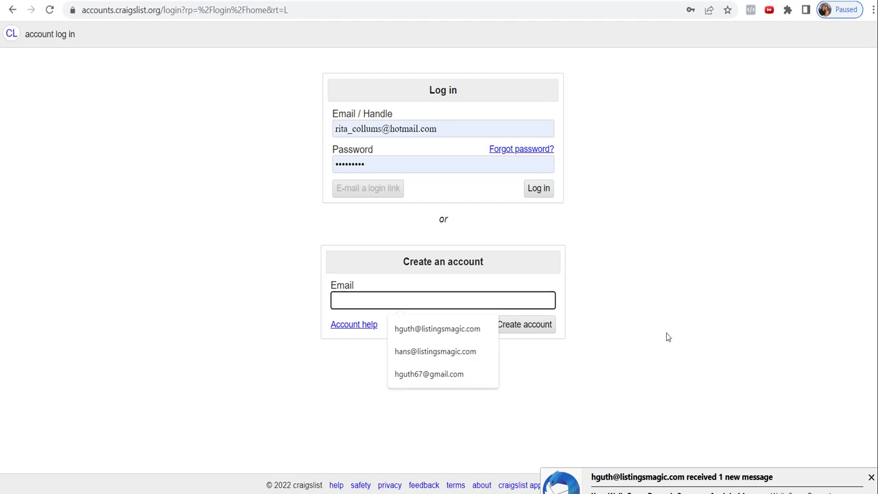
mouse_move(652, 343)
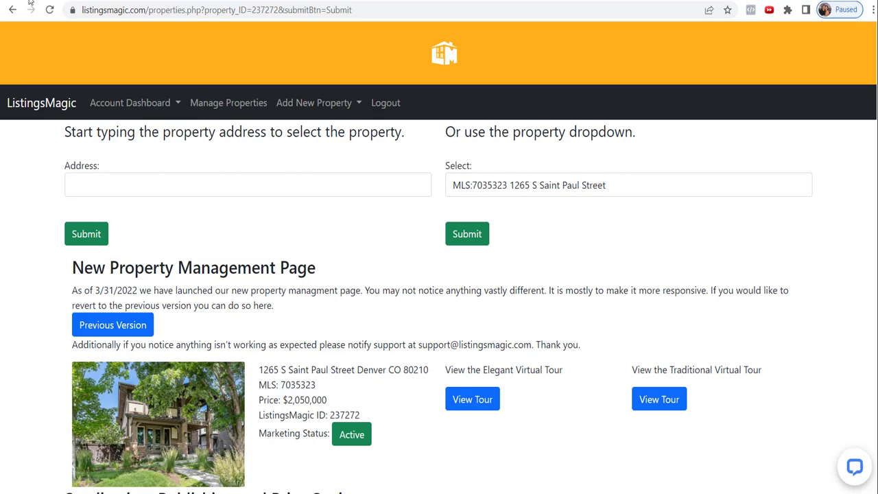
mouse_move(290, 119)
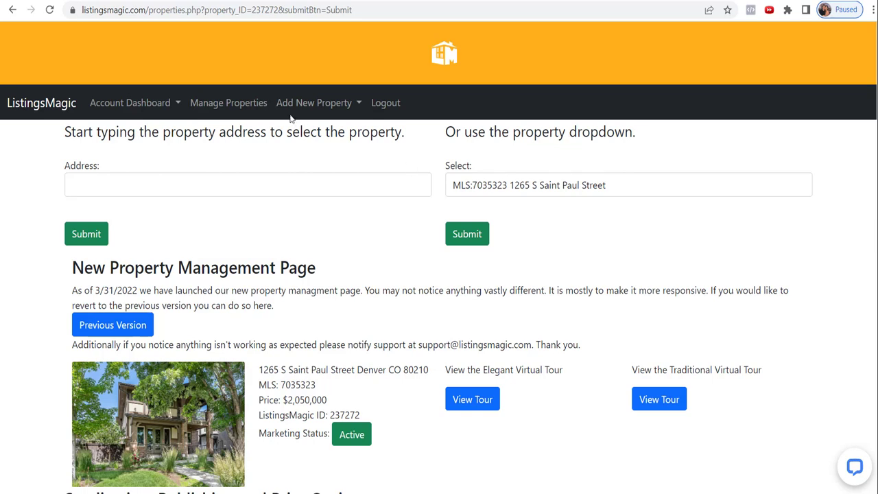
click(627, 184)
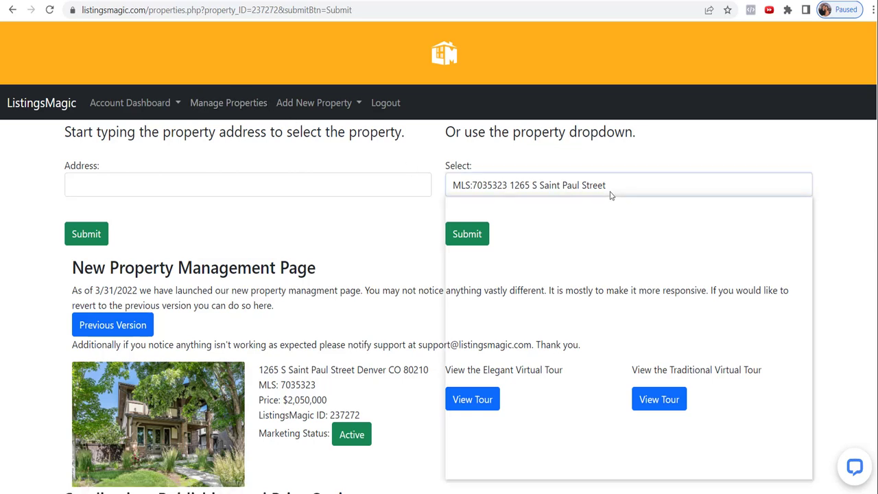
scroll(down, 3)
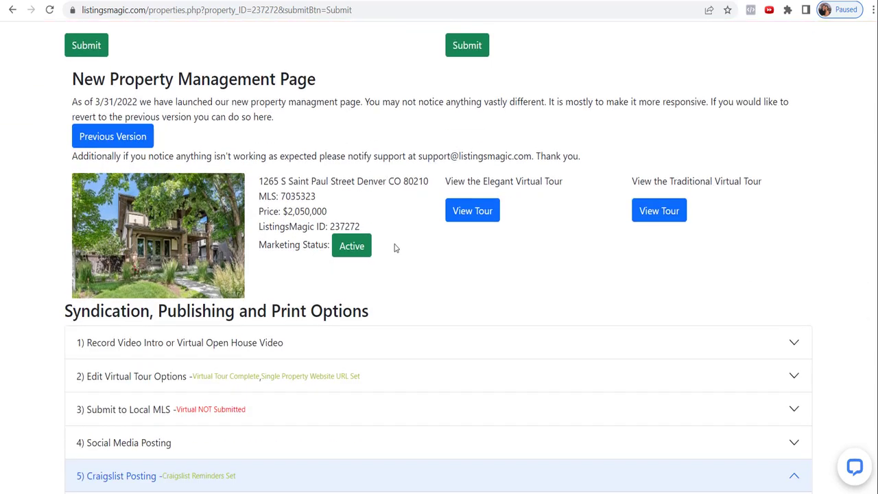
scroll(down, 3)
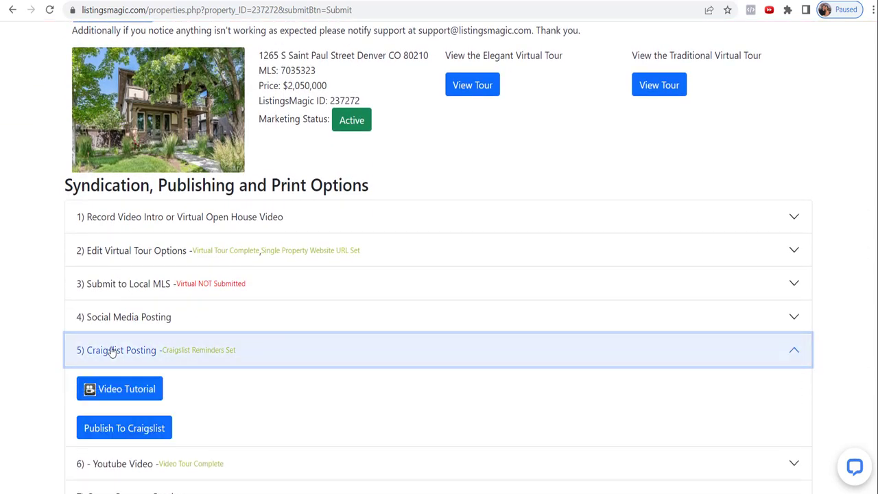
scroll(down, 3)
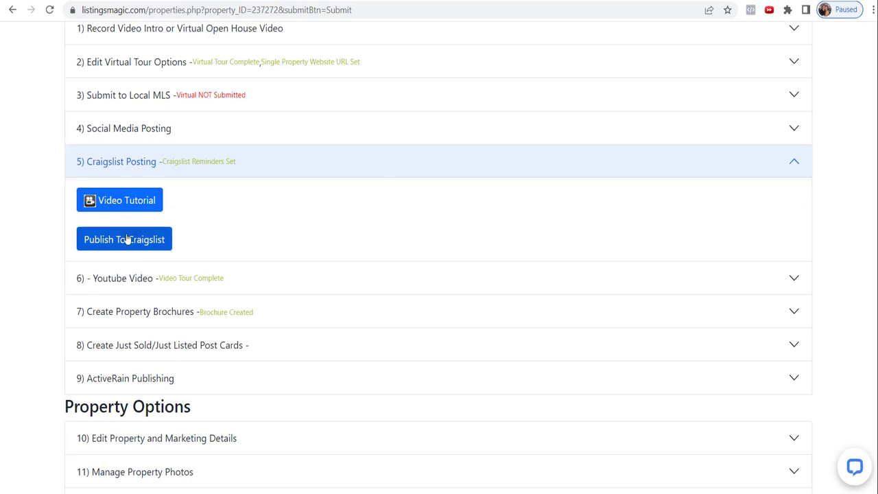
click(124, 239)
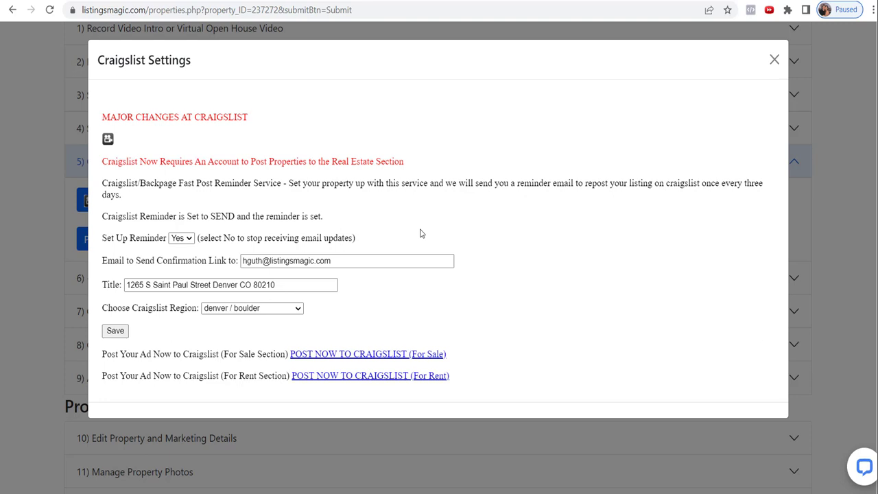
mouse_move(414, 245)
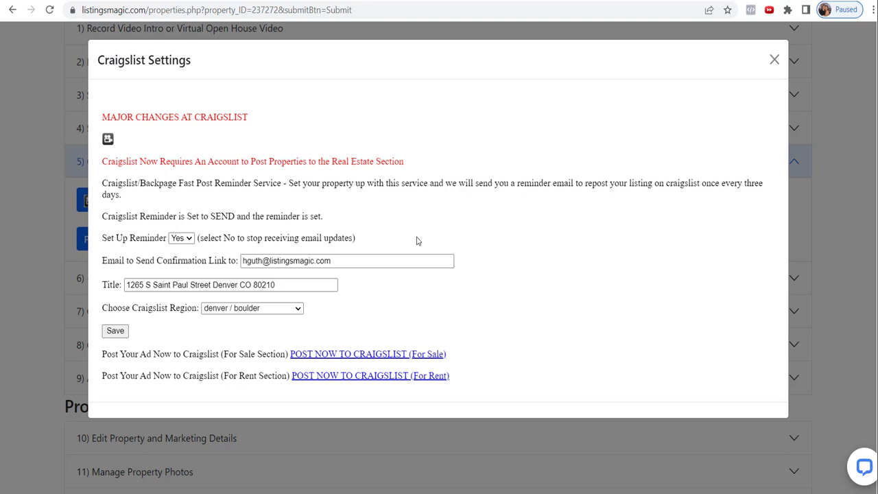
mouse_move(192, 323)
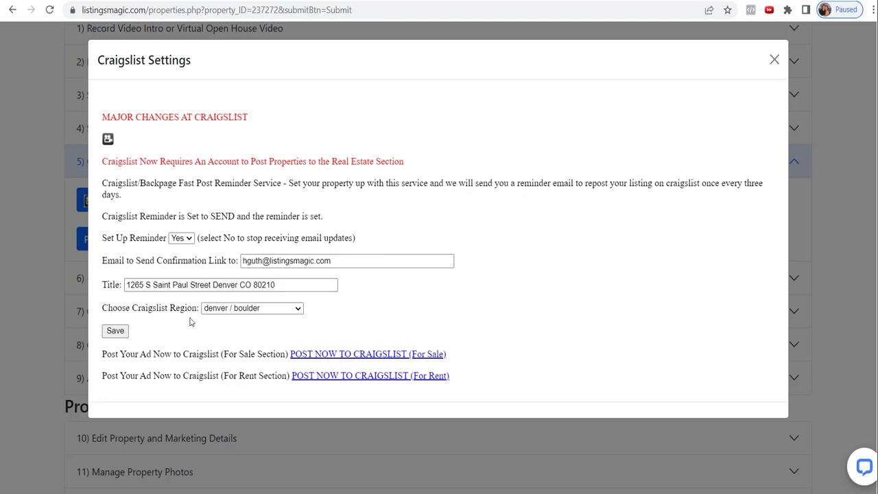
mouse_move(352, 343)
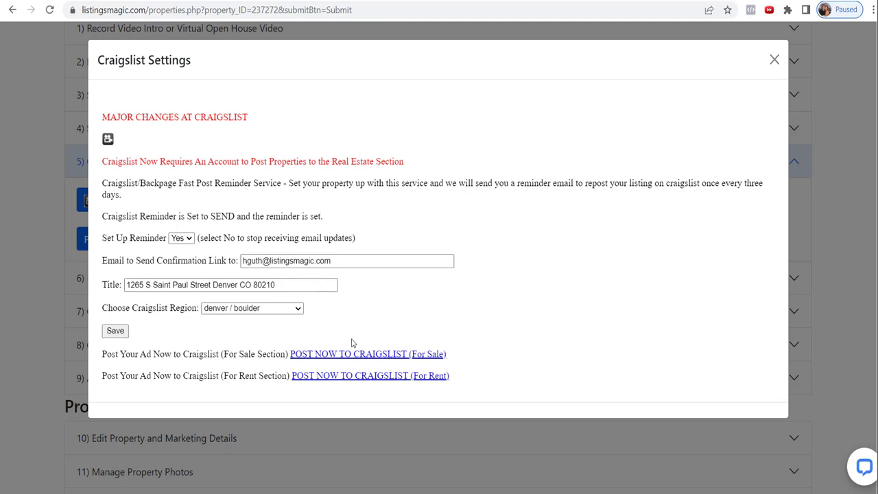
- Review the confirmation email, address title and Denver/Boulder region, leaving them unchanged
click(346, 261)
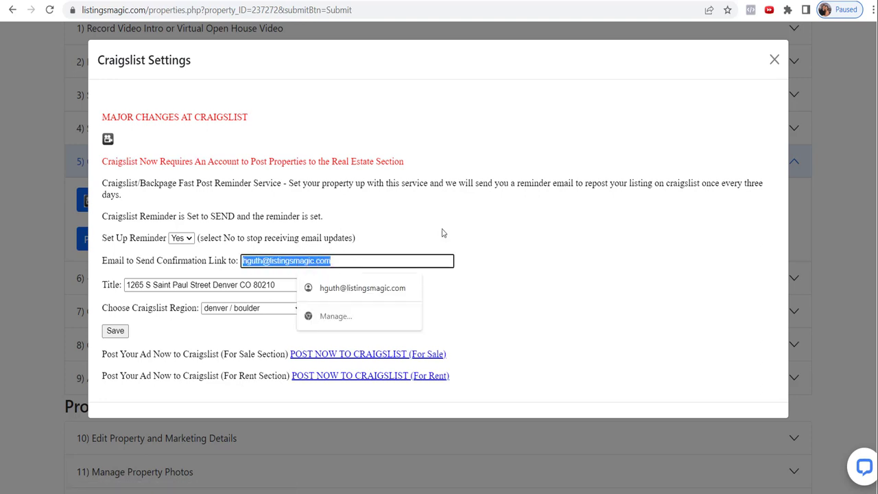
click(439, 328)
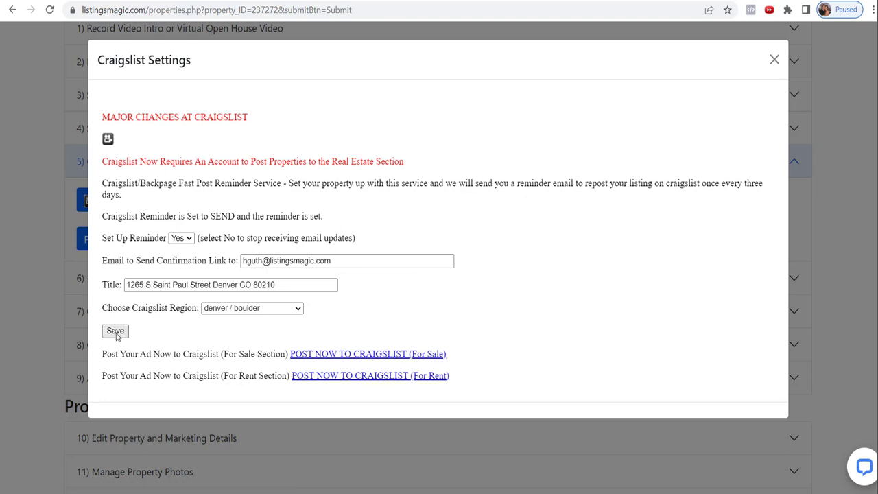
mouse_move(131, 351)
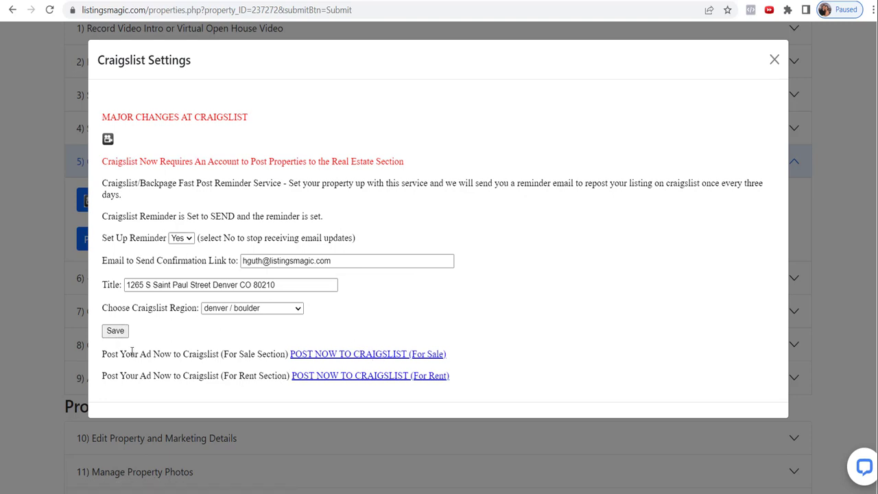
- Post the listing to Craigslist For Sale and wait for 'Your ad was sent to Craigslist'
click(368, 354)
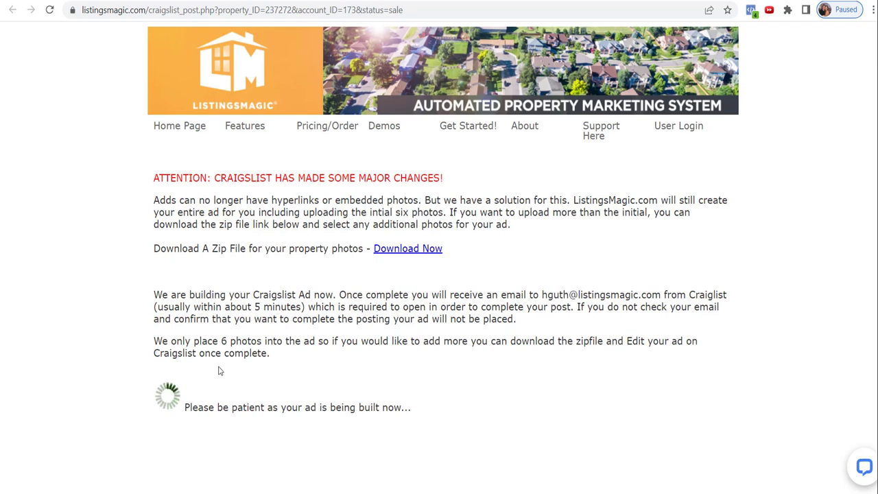
mouse_move(492, 288)
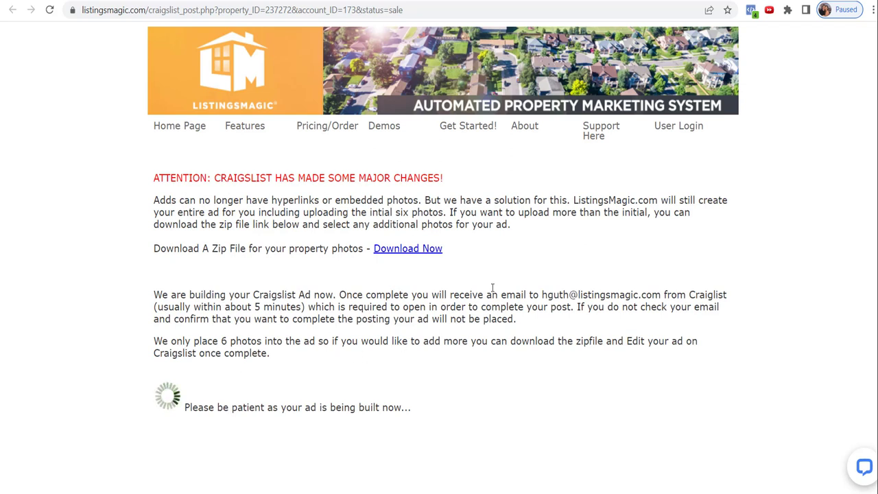
mouse_move(595, 164)
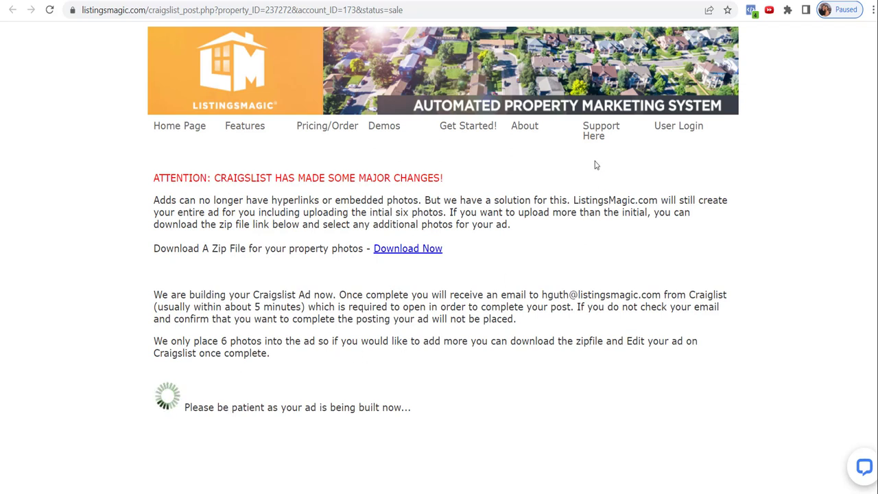
mouse_move(576, 54)
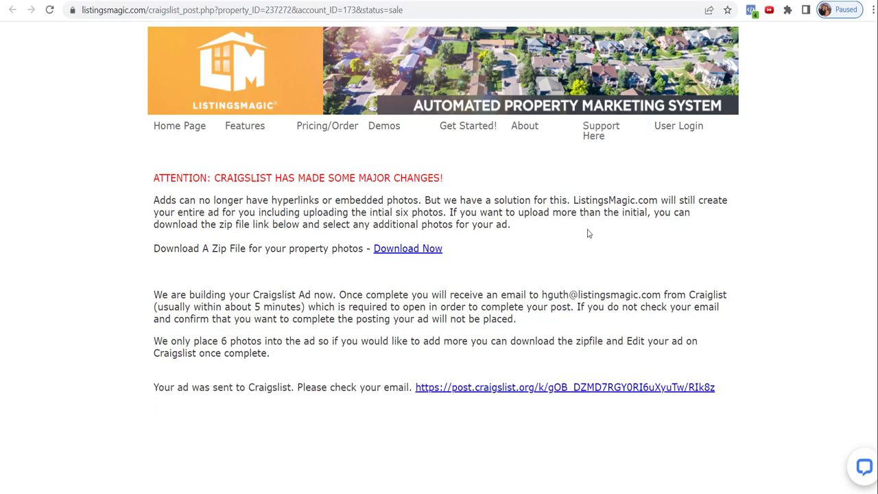
mouse_move(528, 348)
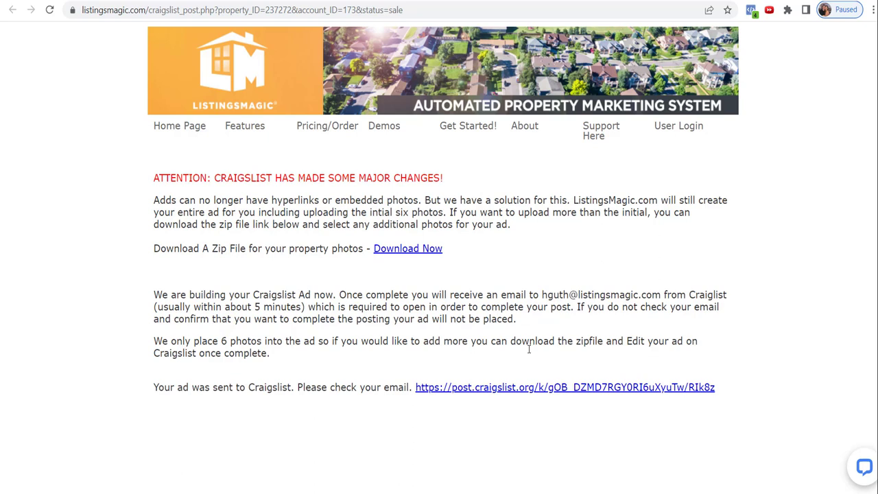
mouse_move(539, 393)
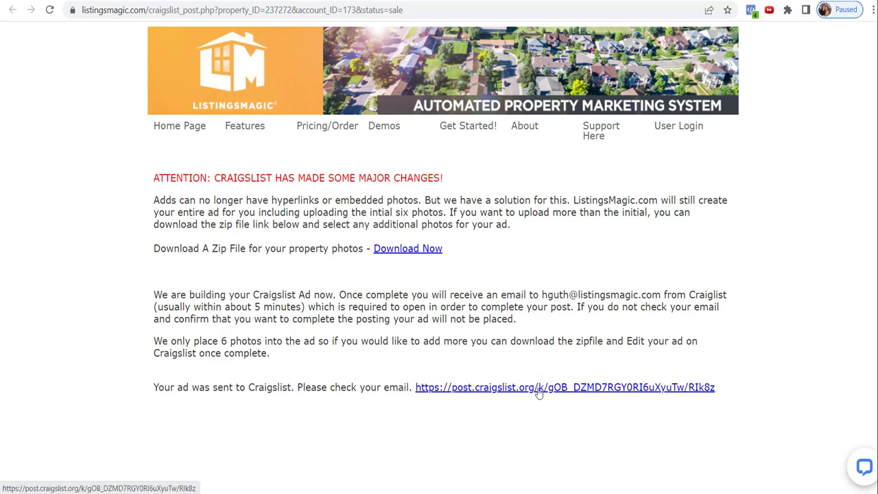
mouse_move(527, 432)
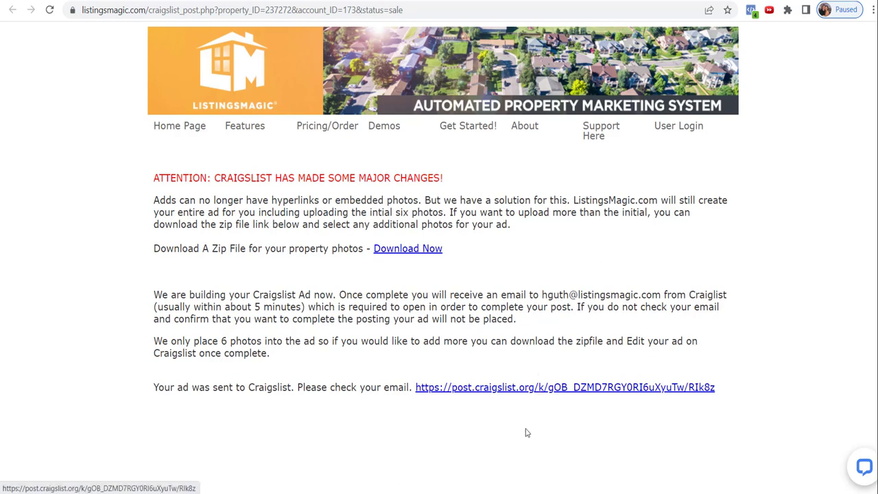
mouse_move(471, 461)
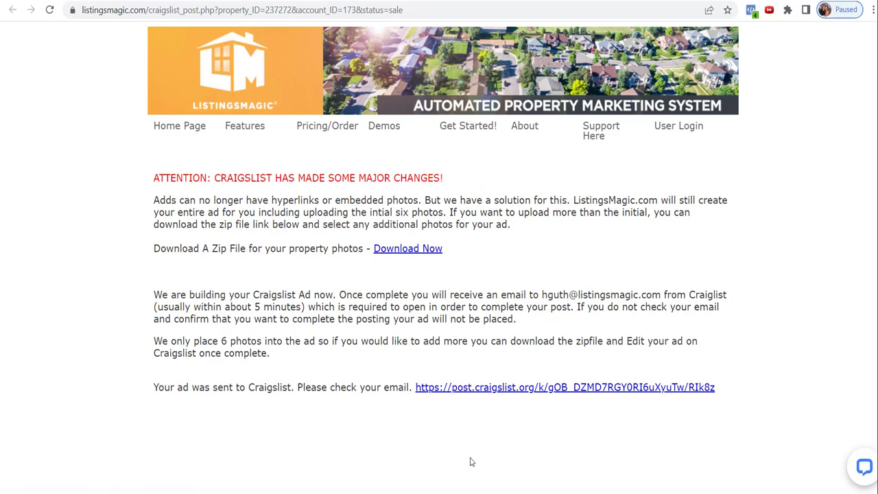
key(alt+tab)
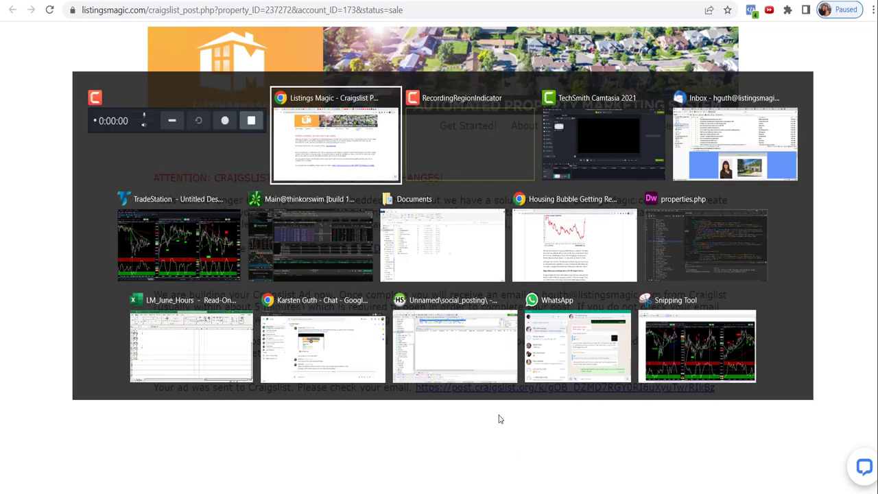
- Open the 'craigslist email verification' message in Thunderbird and check the posting link page
click(734, 137)
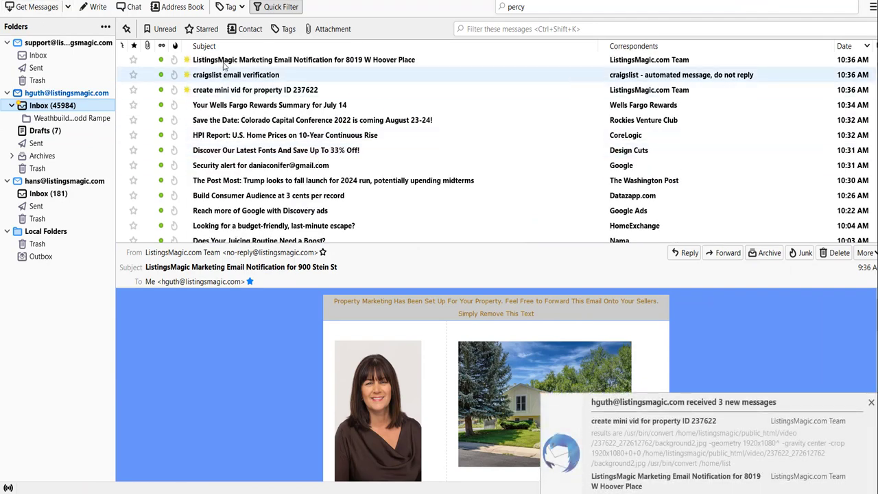
click(236, 74)
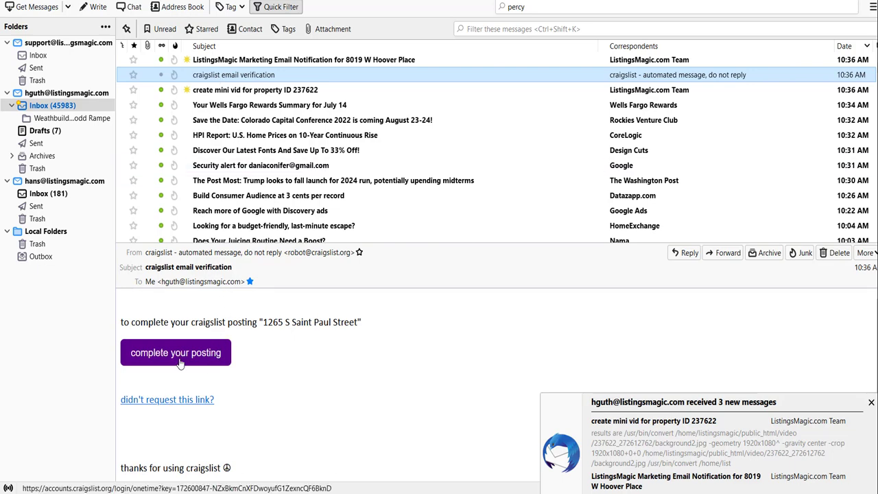
mouse_move(446, 341)
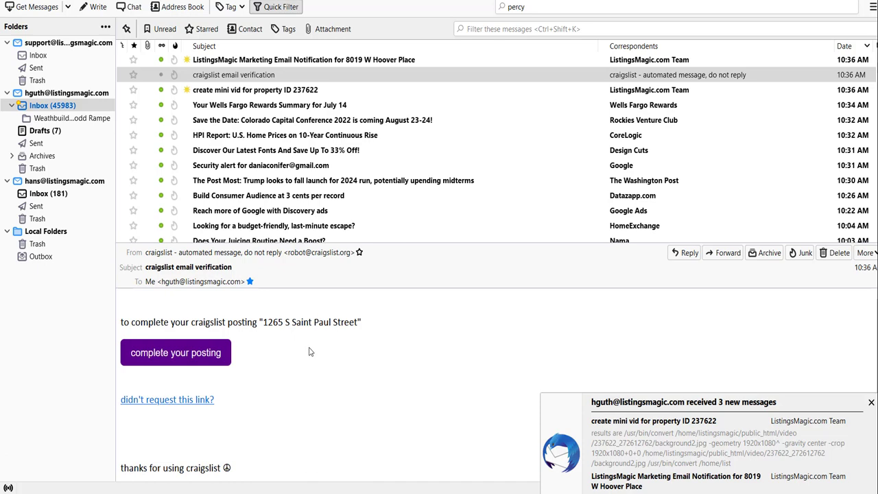
click(175, 352)
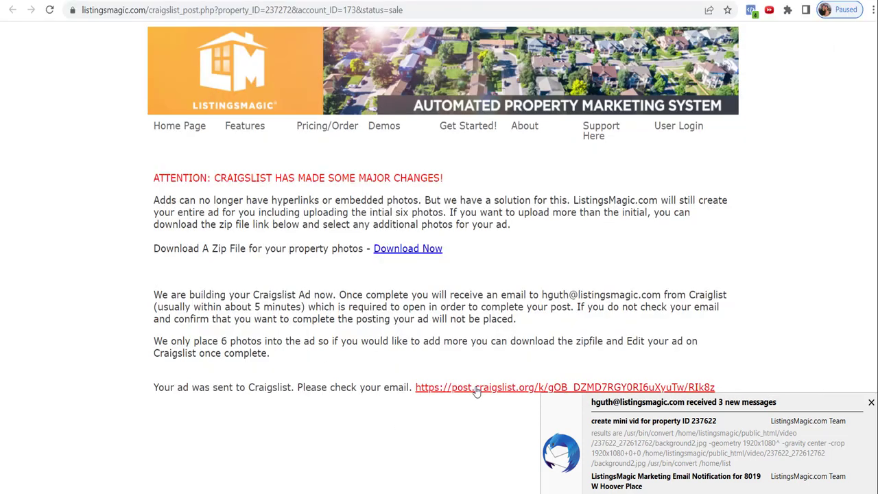
click(562, 387)
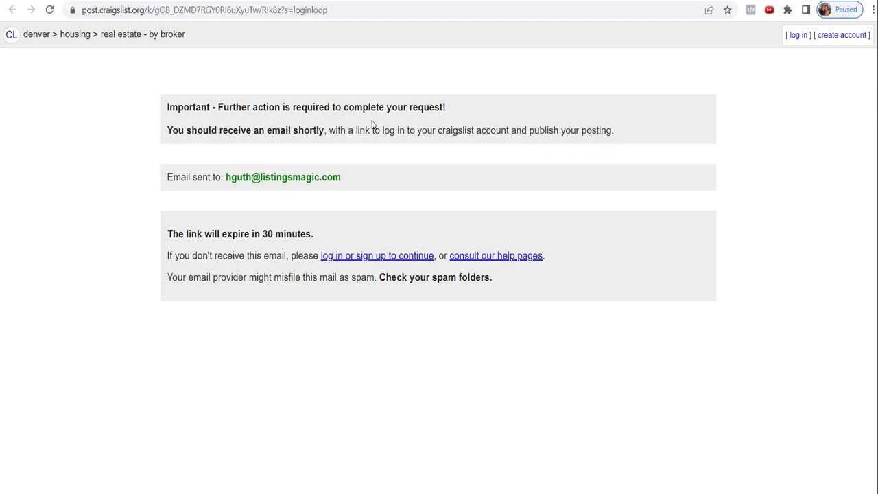
mouse_move(194, 157)
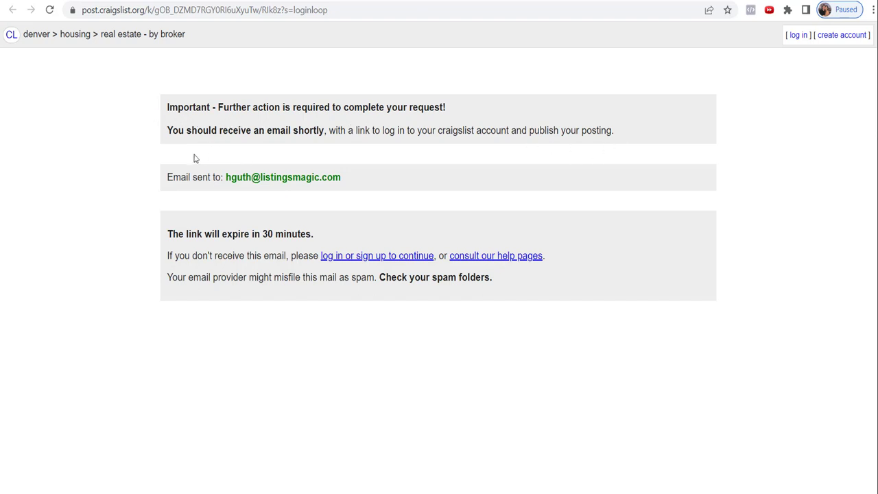
key(alt+tab)
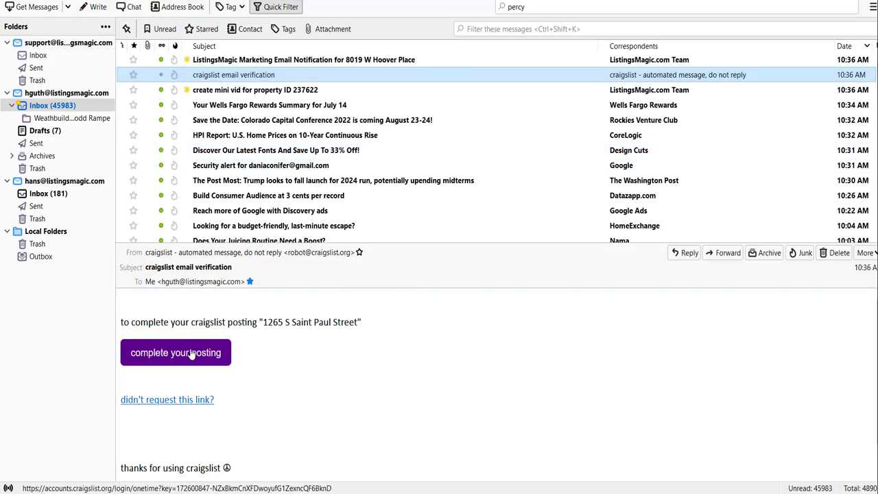
click(175, 351)
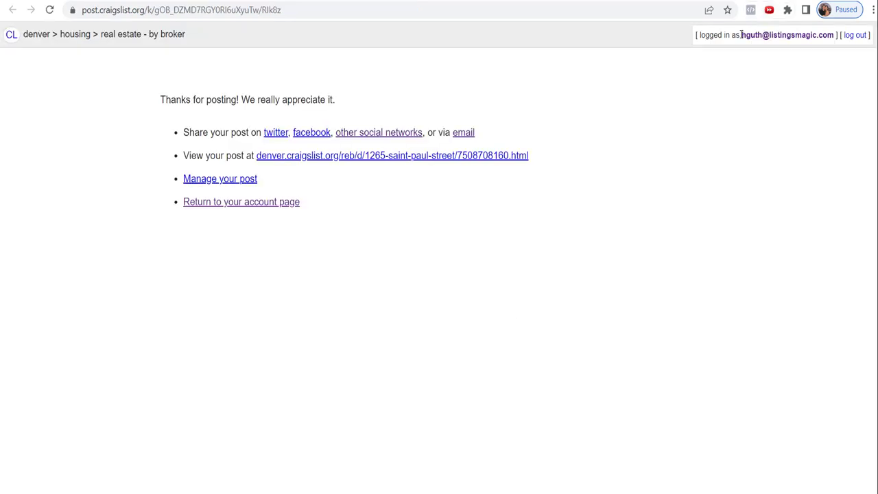
double_click(787, 35)
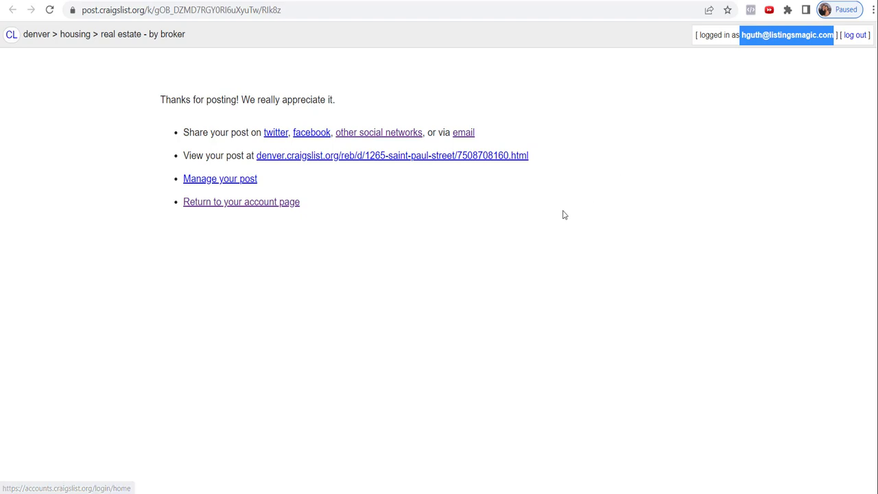
click(392, 155)
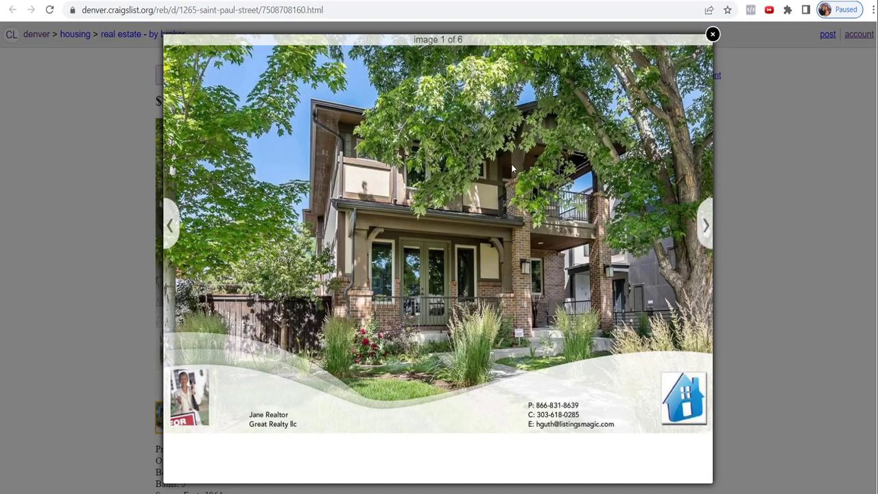
mouse_move(432, 274)
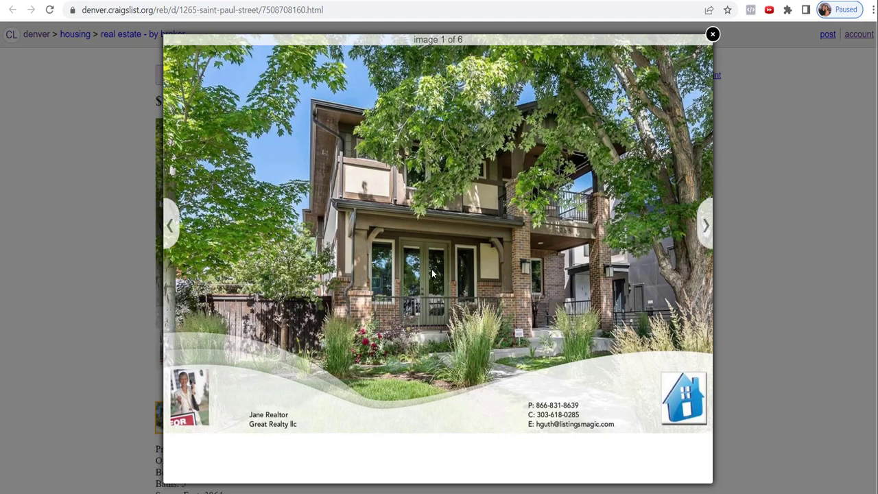
mouse_move(50, 134)
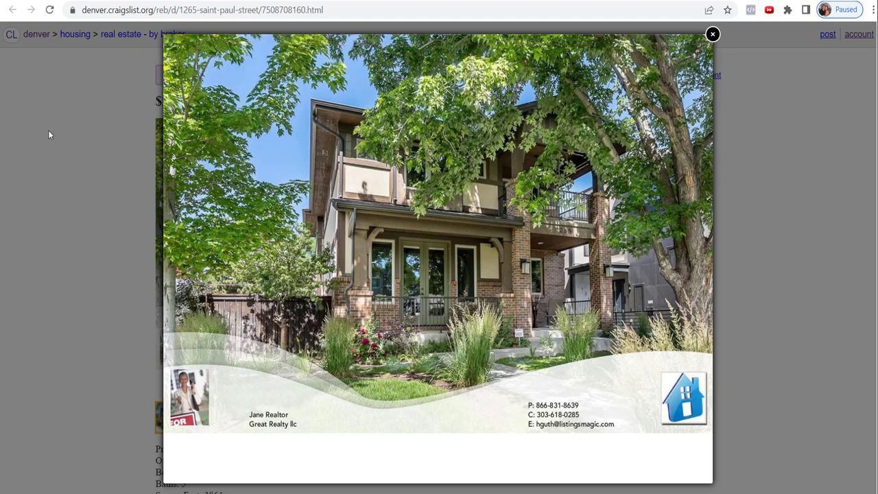
- Close the enlarged branded photo viewer on the live Craigslist ad
click(712, 34)
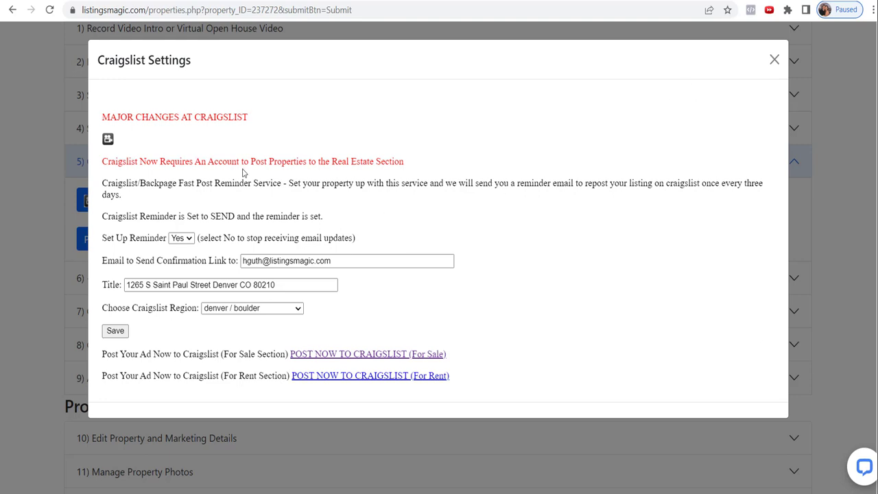
mouse_move(384, 155)
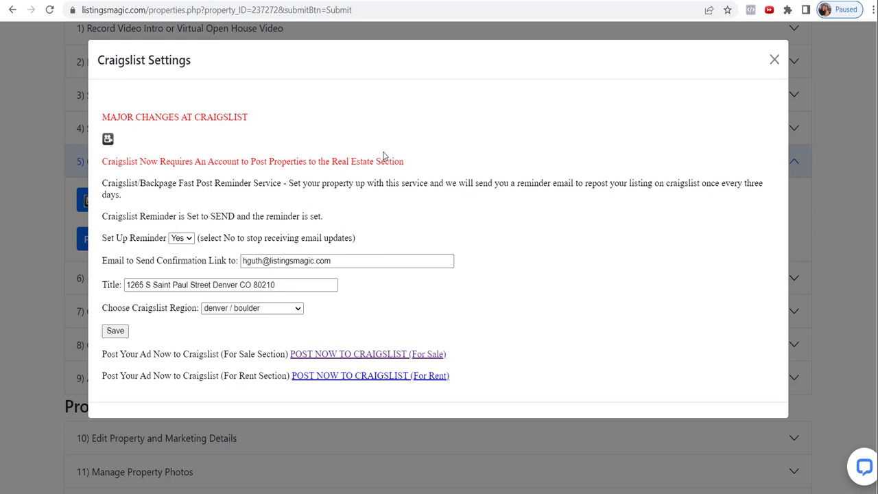